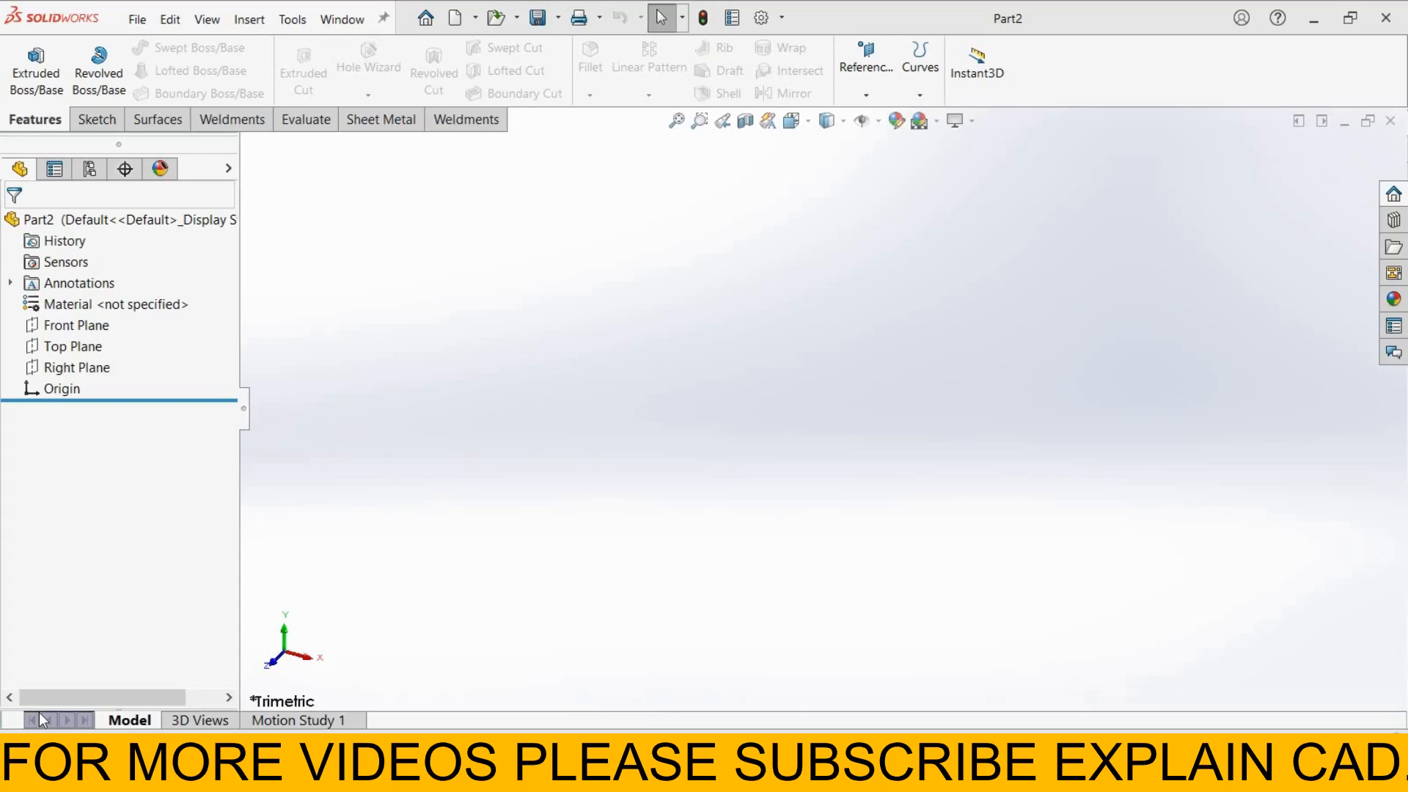
mouse_move(353, 195)
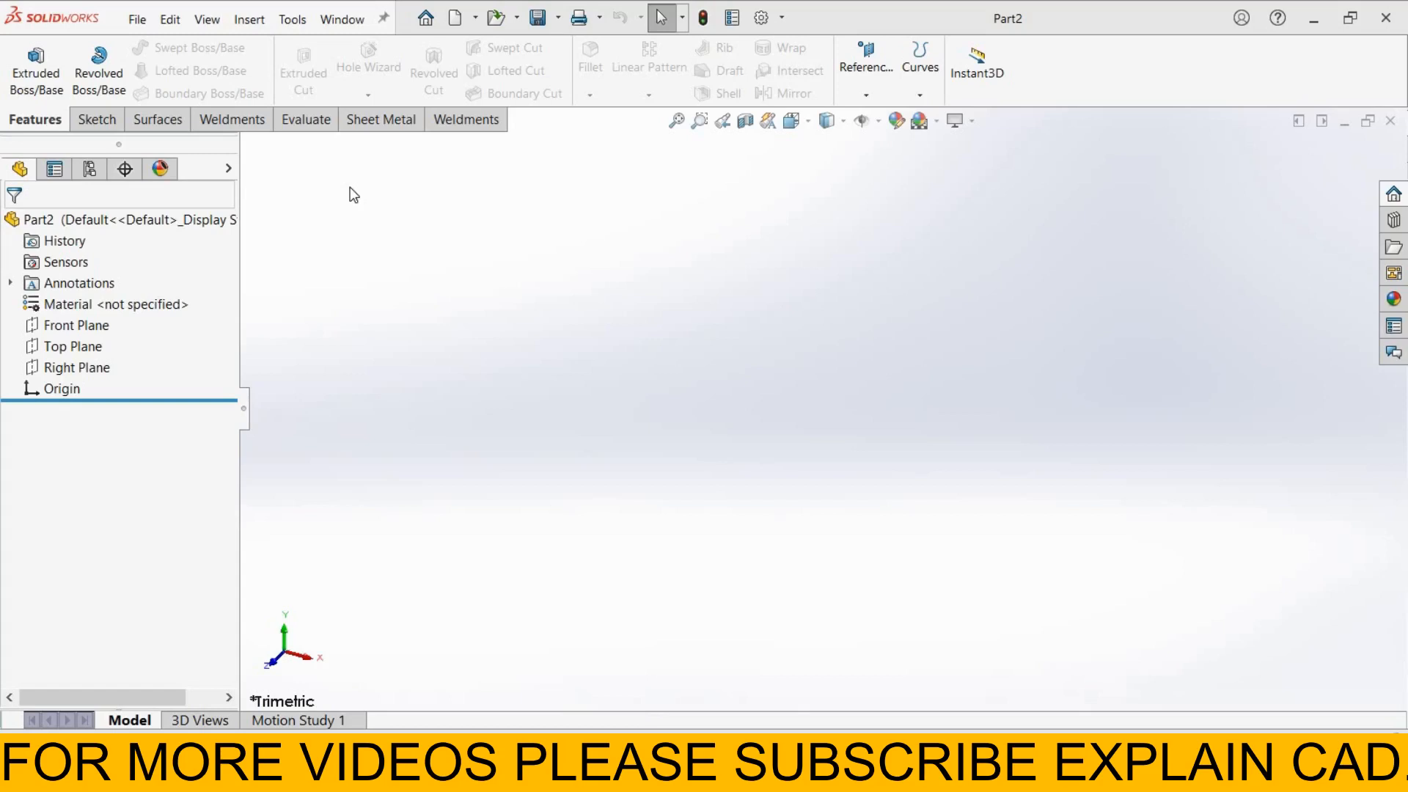
mouse_move(355, 173)
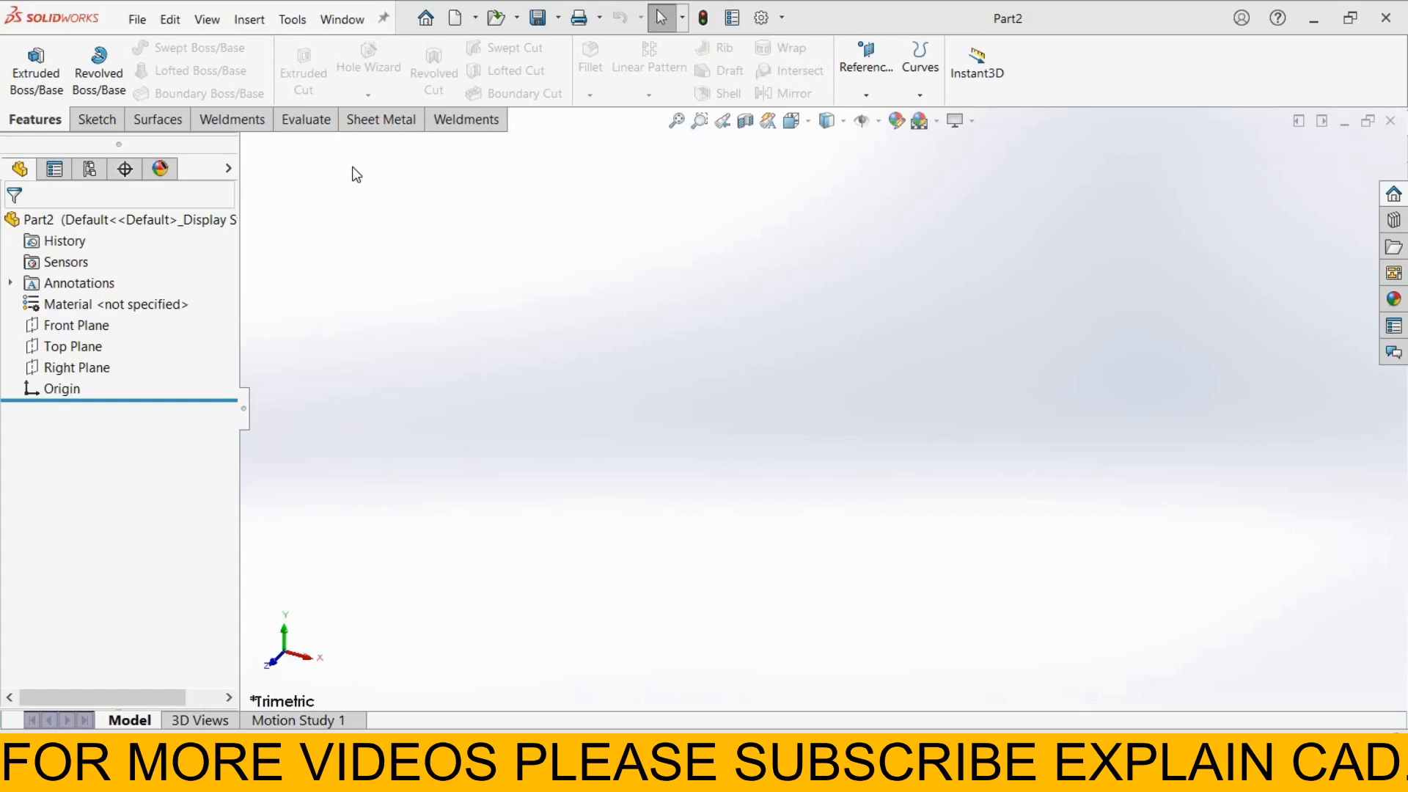
mouse_move(333, 378)
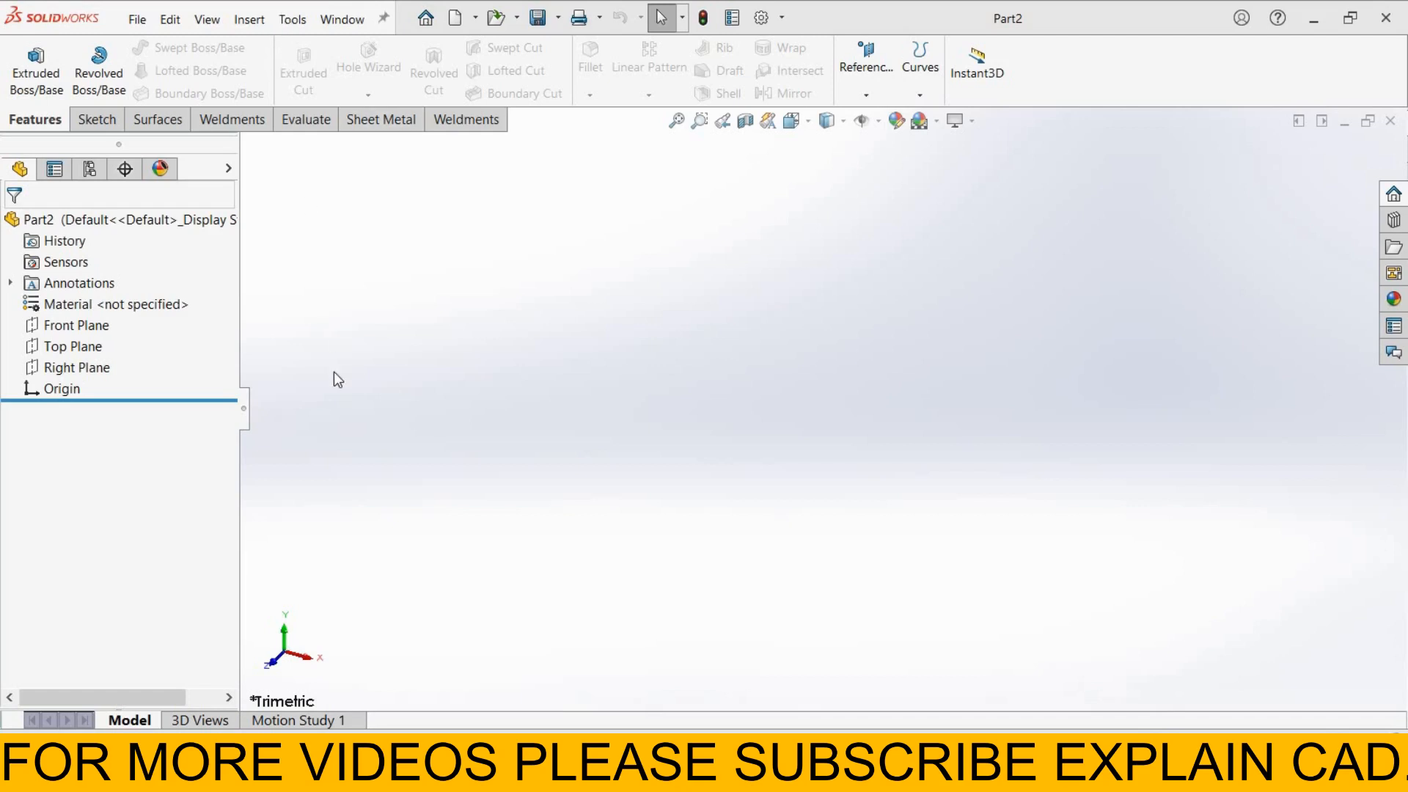
- Start Tools > Compare > Documents and set plate1.SLDPRT from the Desktop as the reference part
left_click(291, 18)
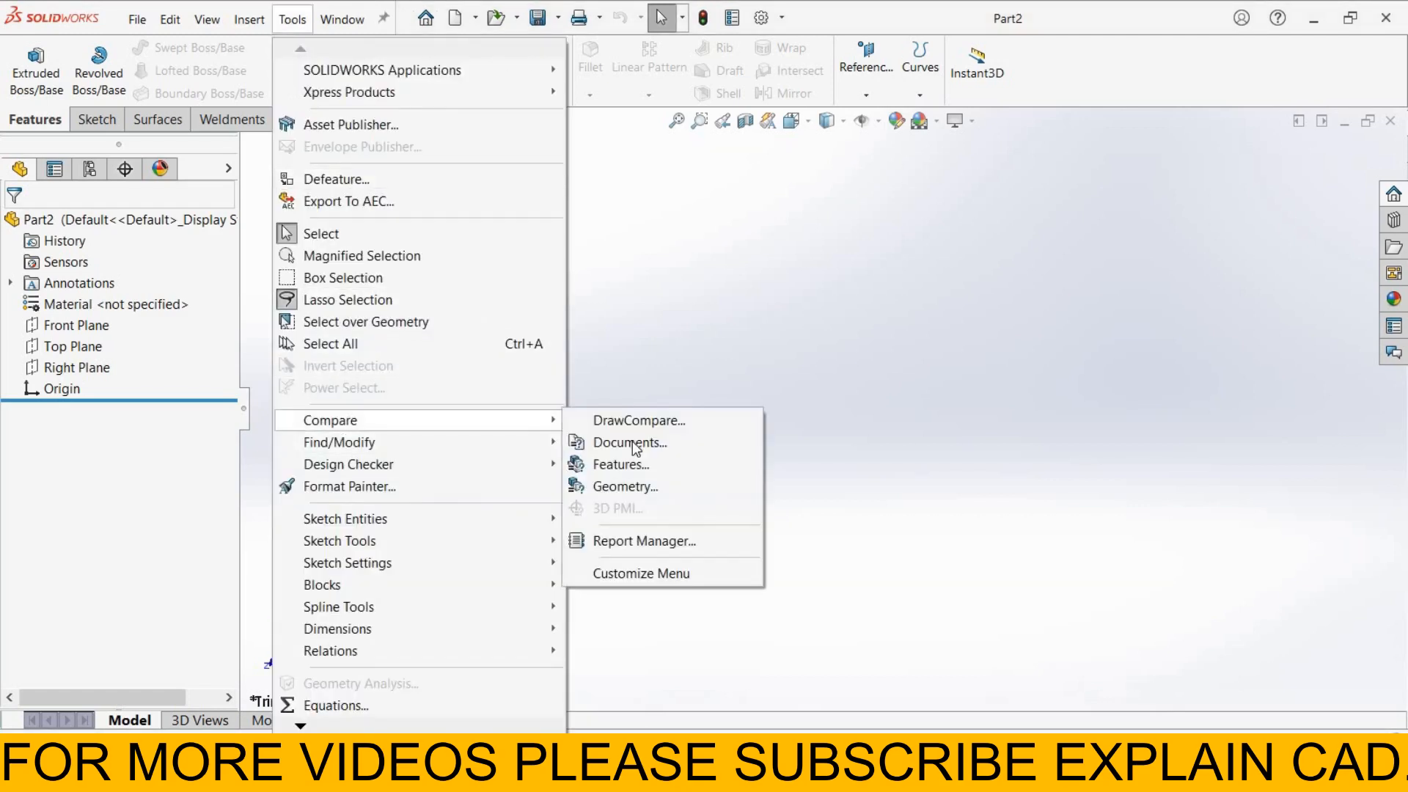
left_click(630, 441)
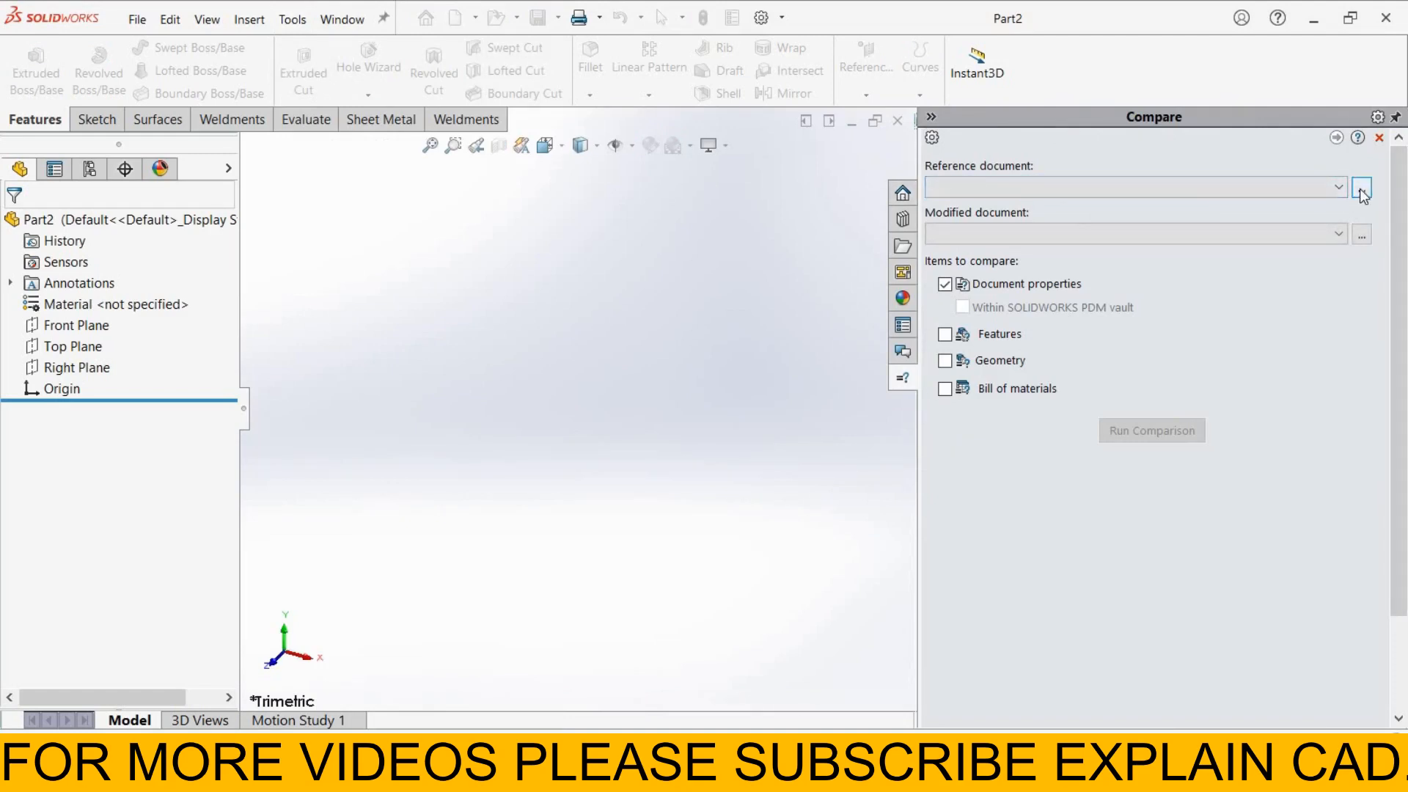
left_click(1361, 186)
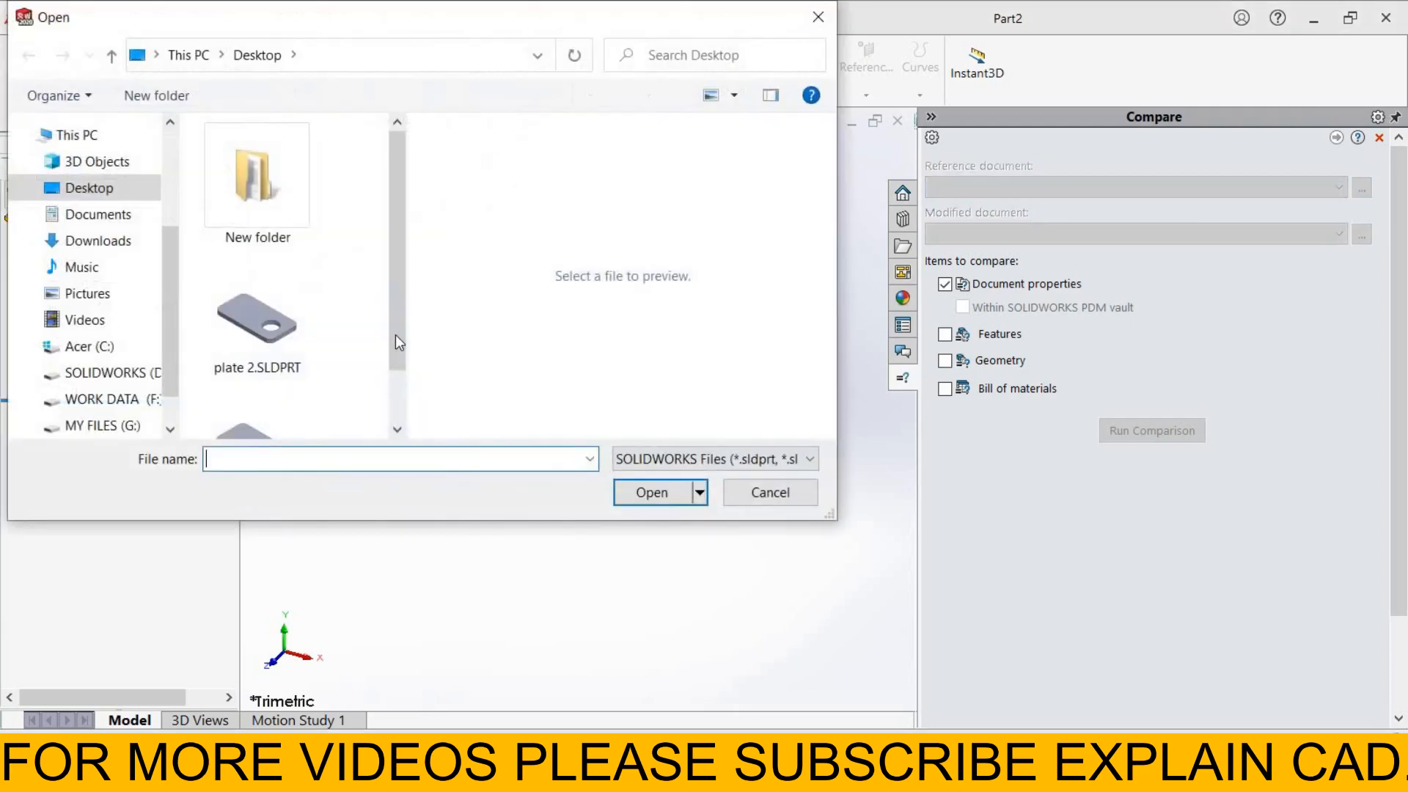
left_click(256, 310)
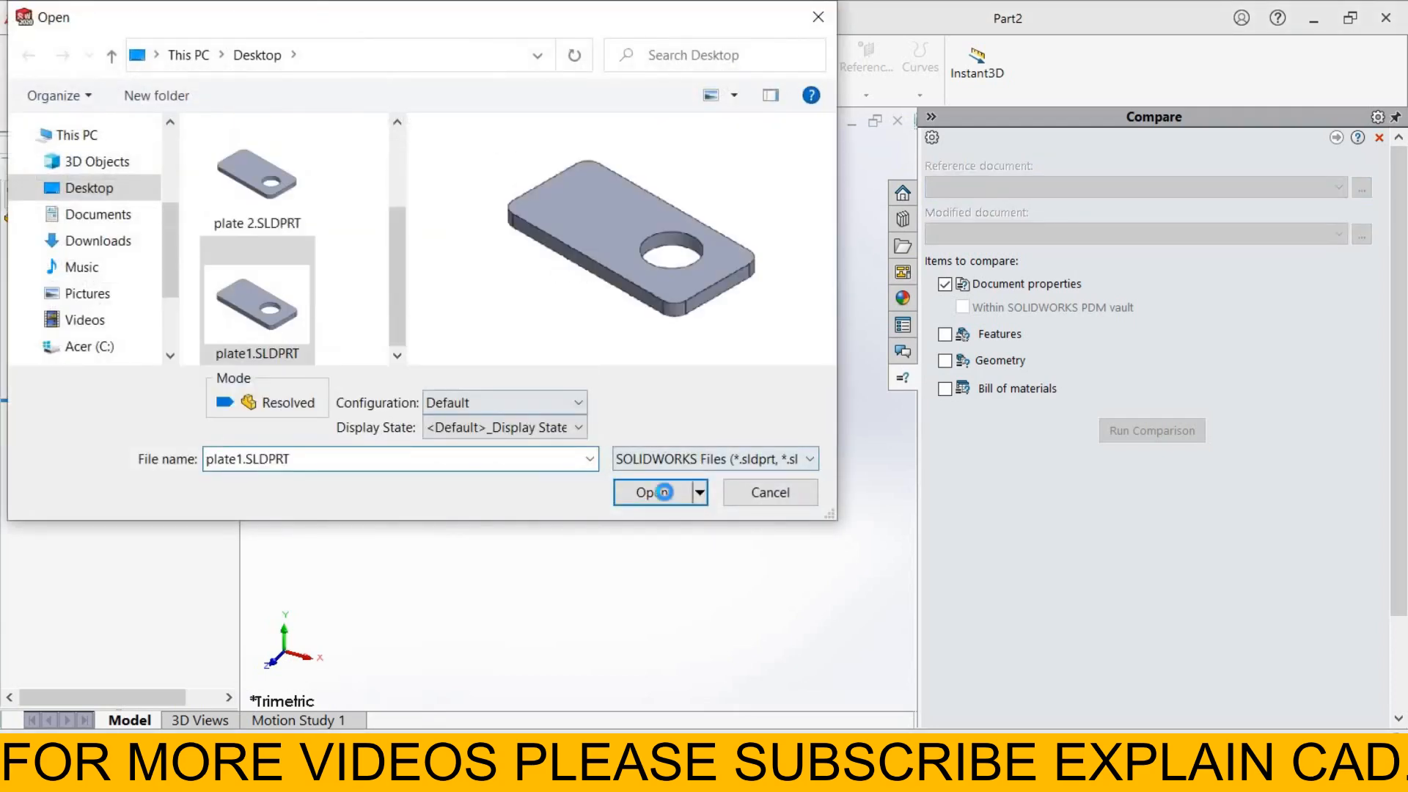
left_click(650, 493)
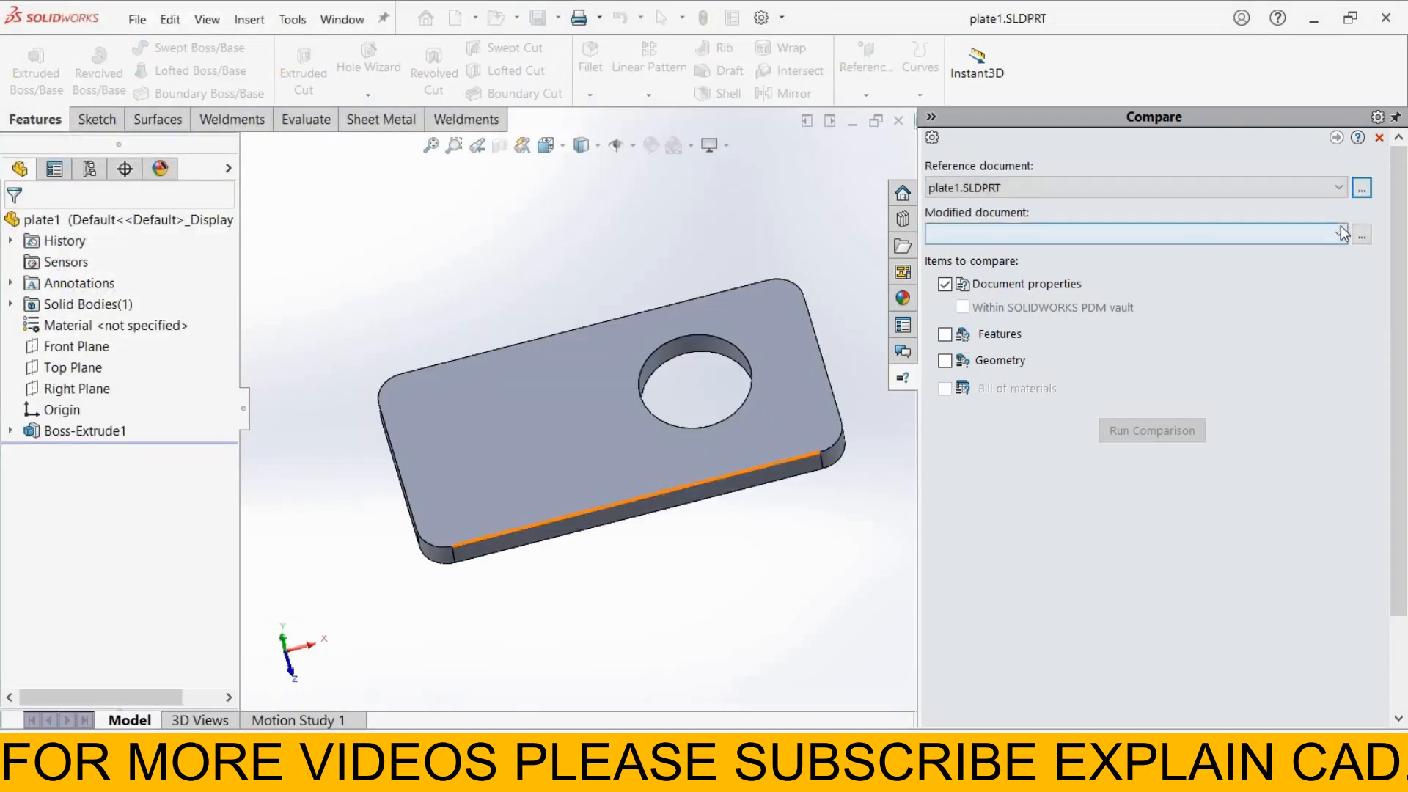
- Set plate 2.SLDPRT as the modified part, keeping Document properties ticked
left_click(1361, 234)
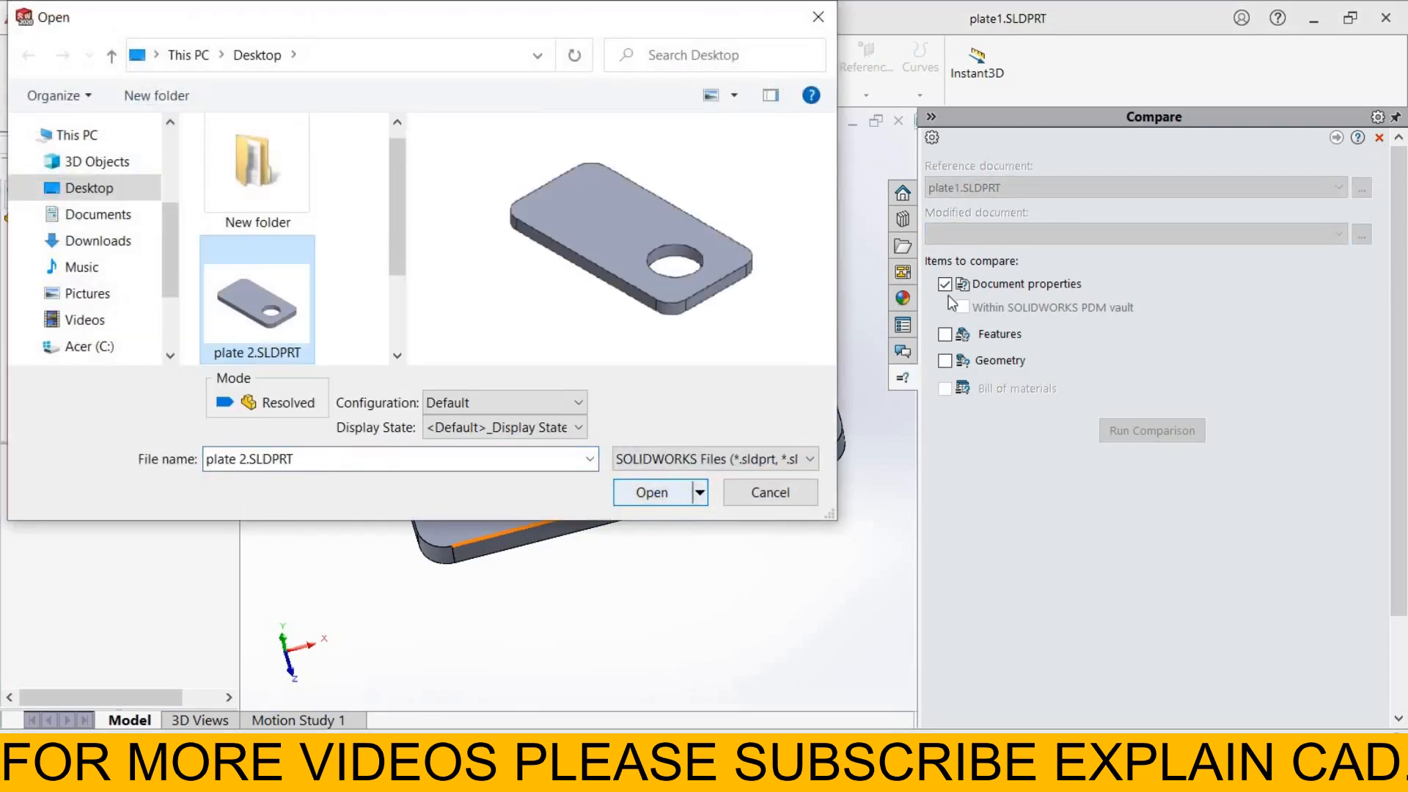
left_click(652, 493)
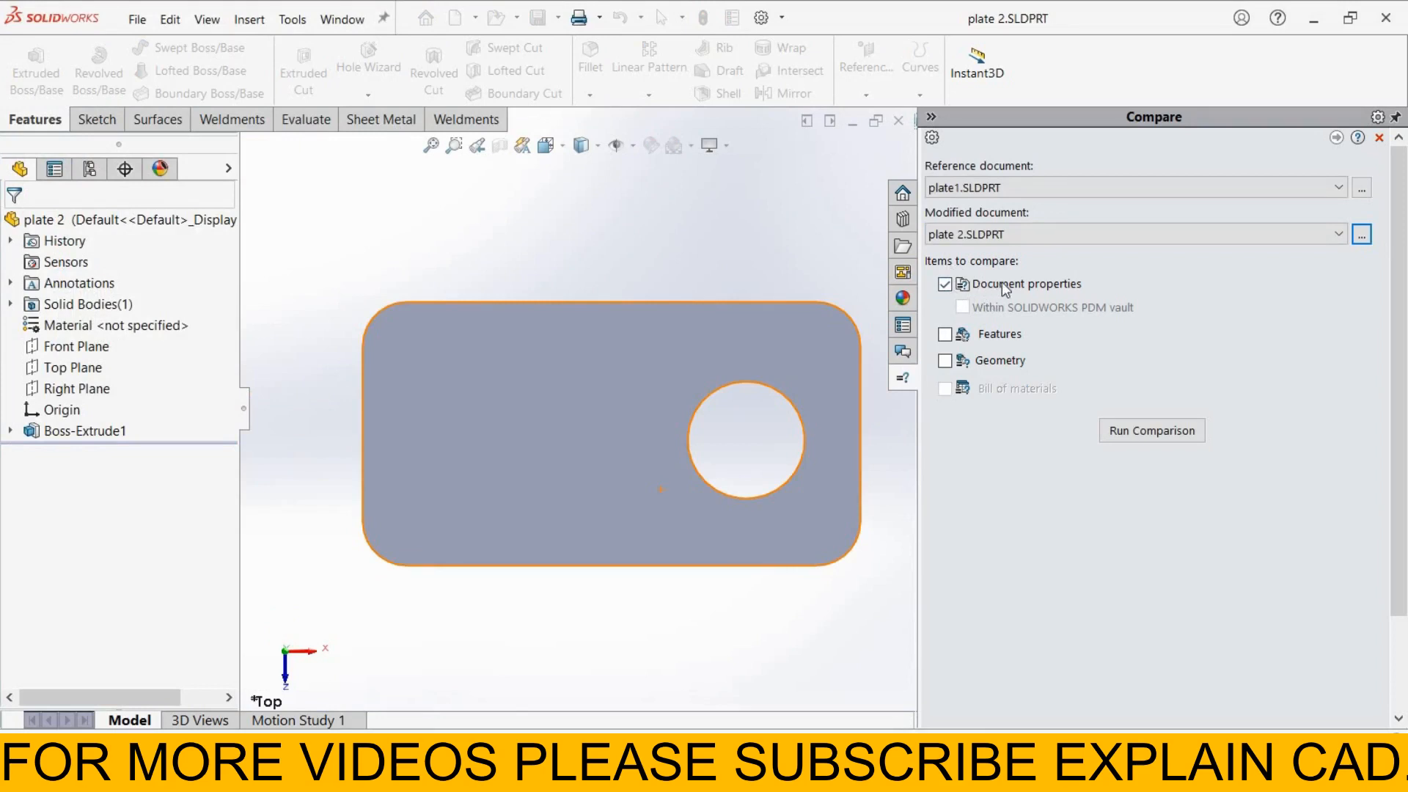
mouse_move(994, 330)
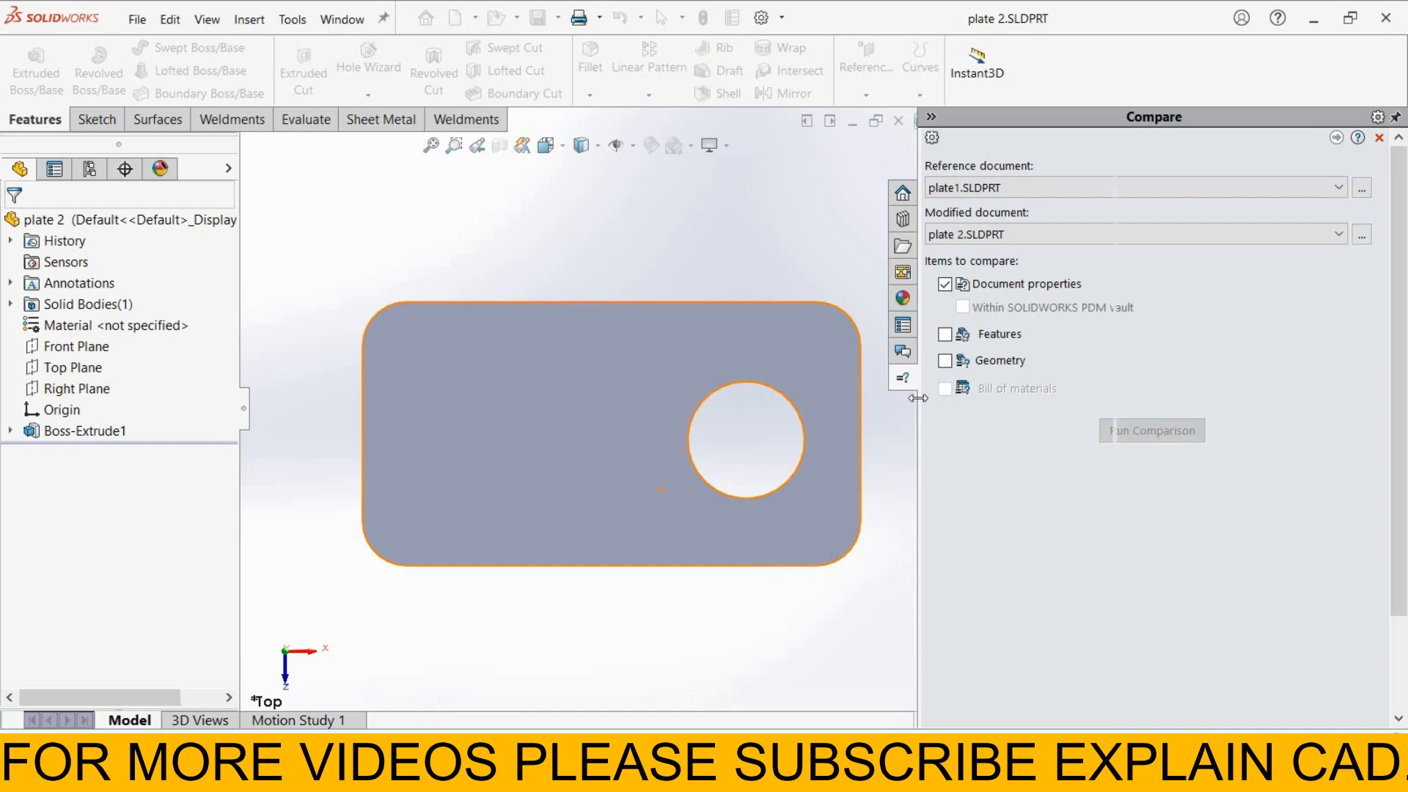
- Run the comparison to list file size, mass, volume and center-of-mass differences with both plates tiled
left_click(1152, 430)
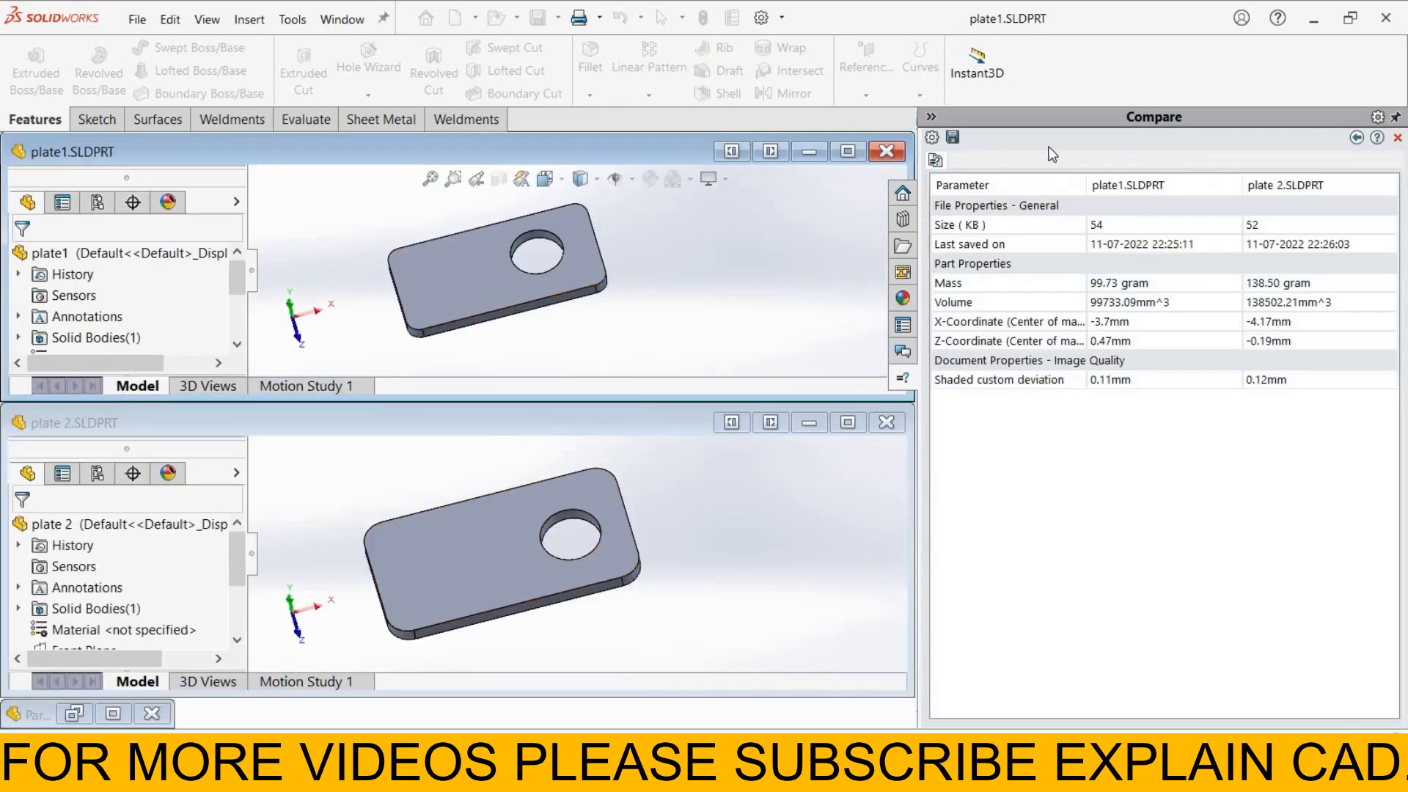
mouse_move(631, 375)
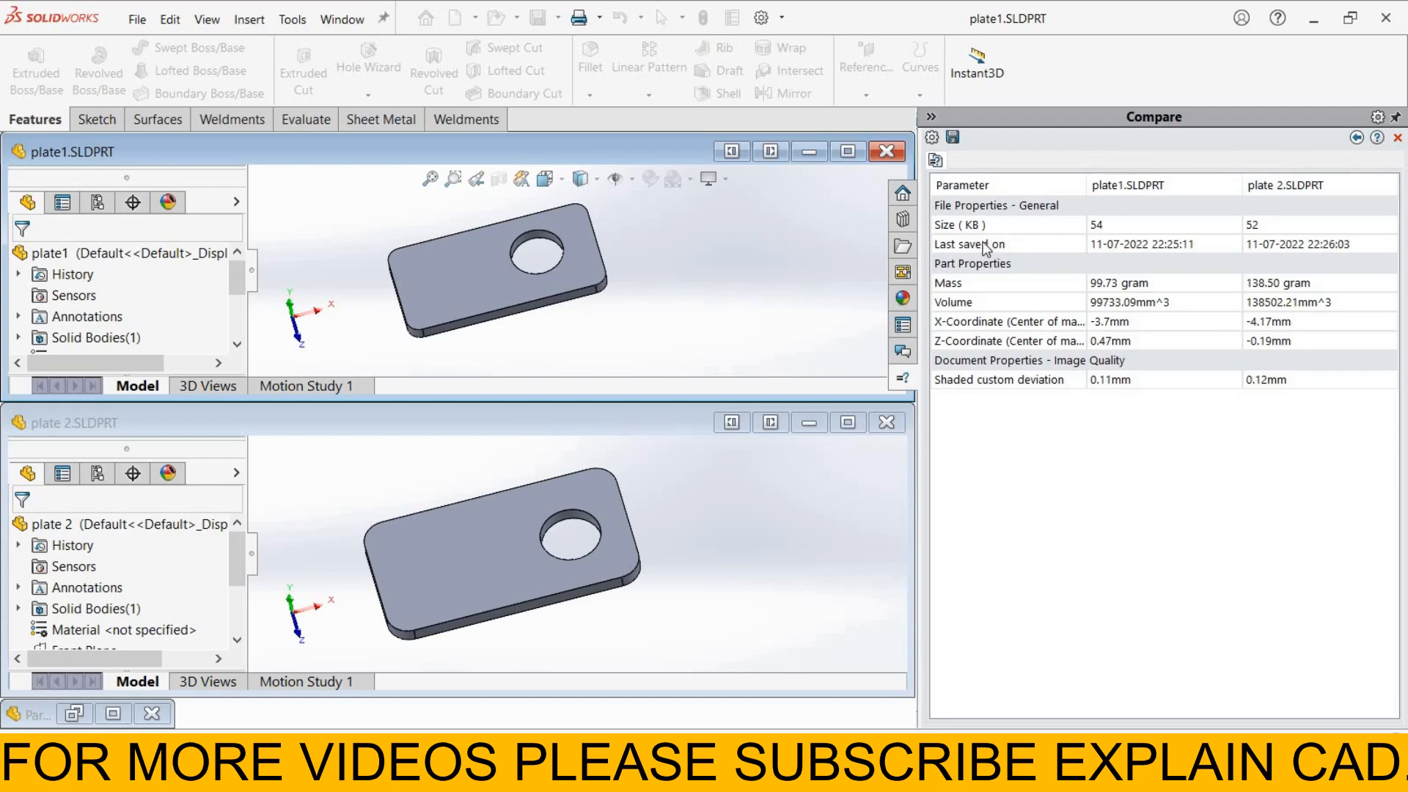
mouse_move(985, 299)
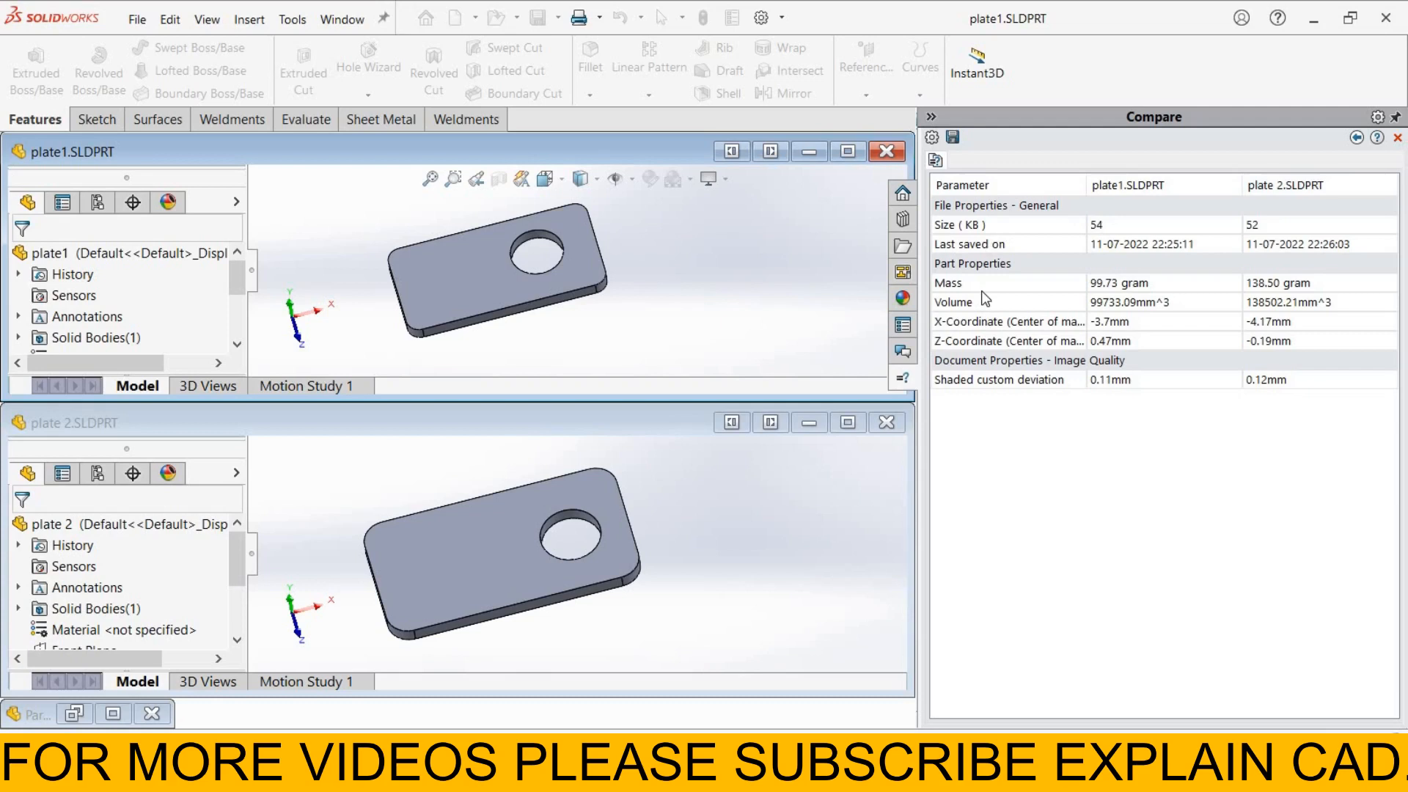
mouse_move(962, 286)
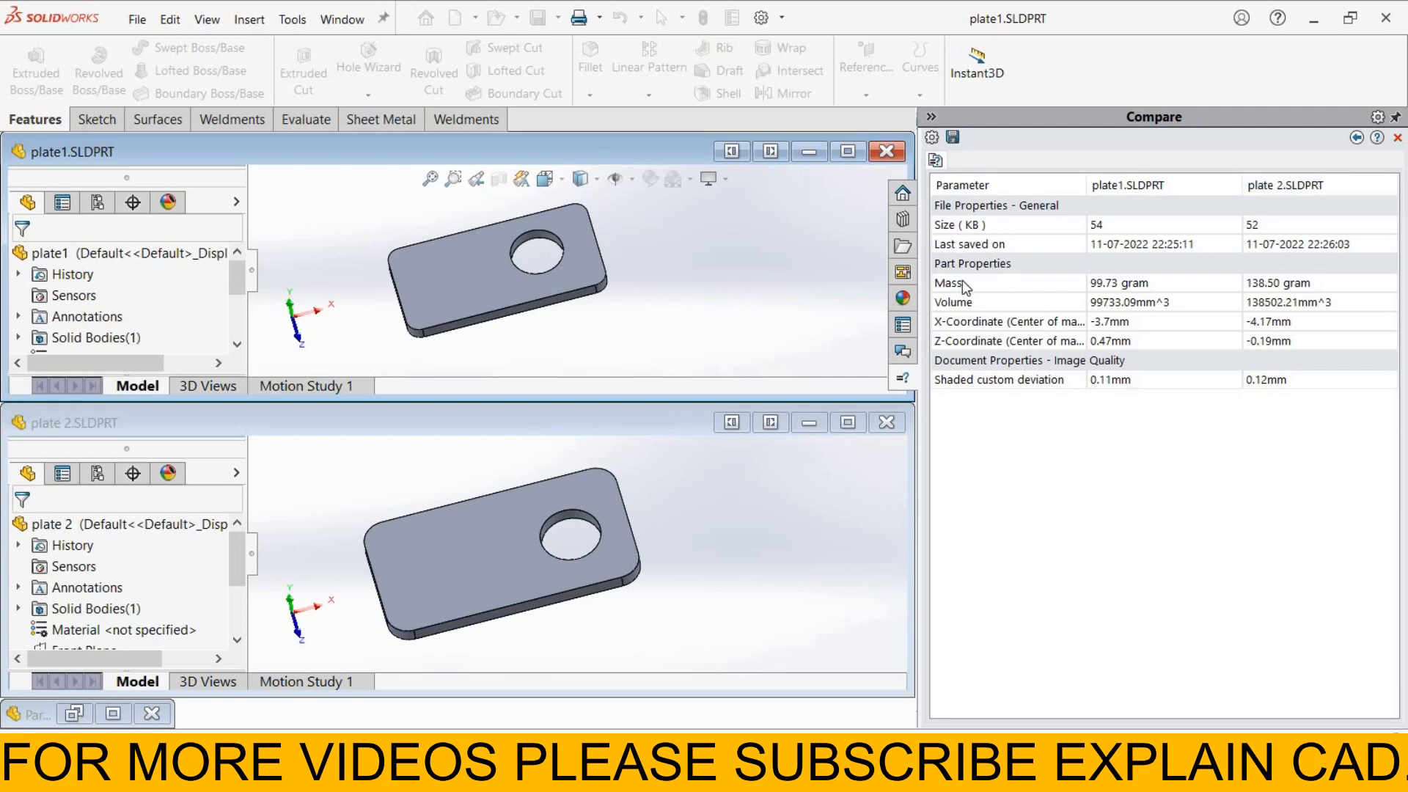
mouse_move(979, 374)
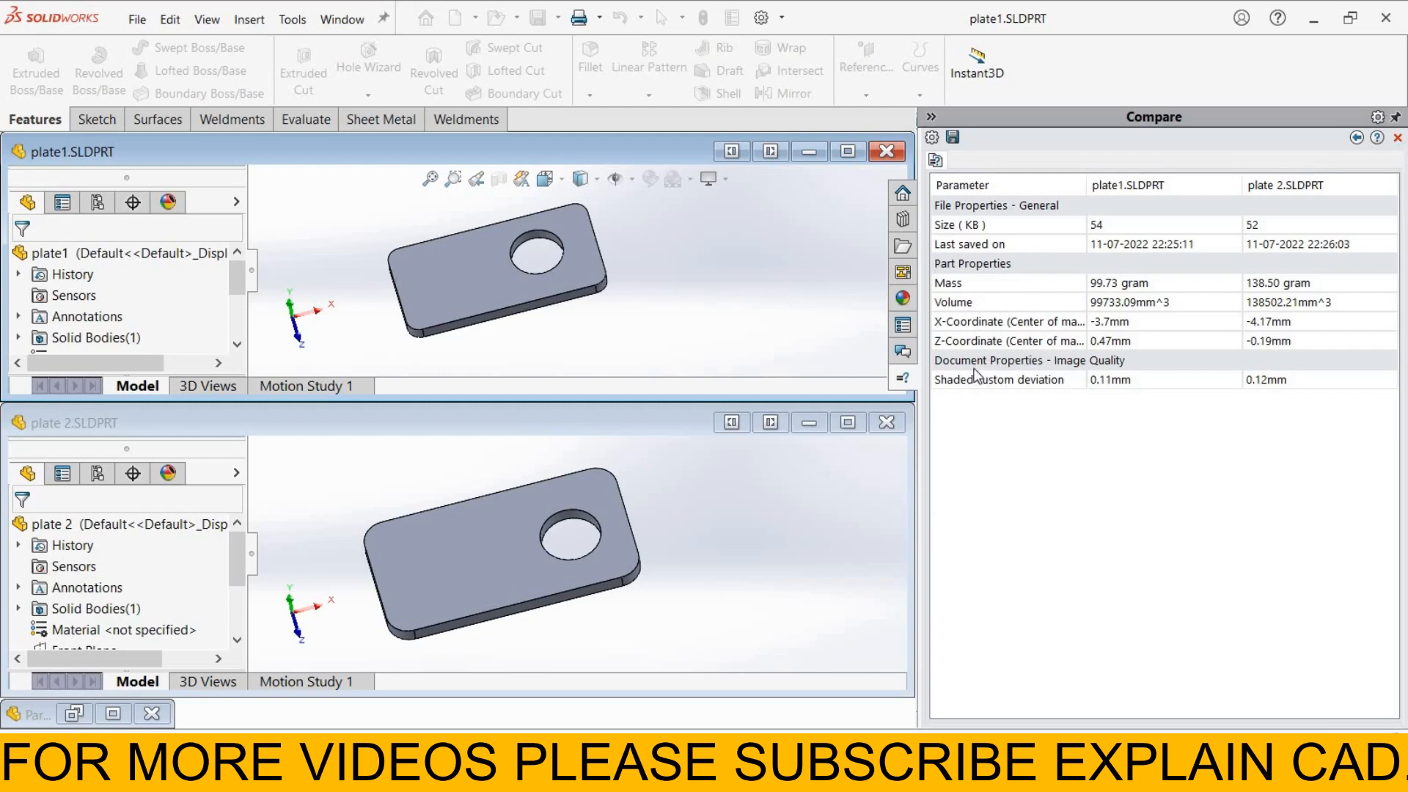
mouse_move(1002, 385)
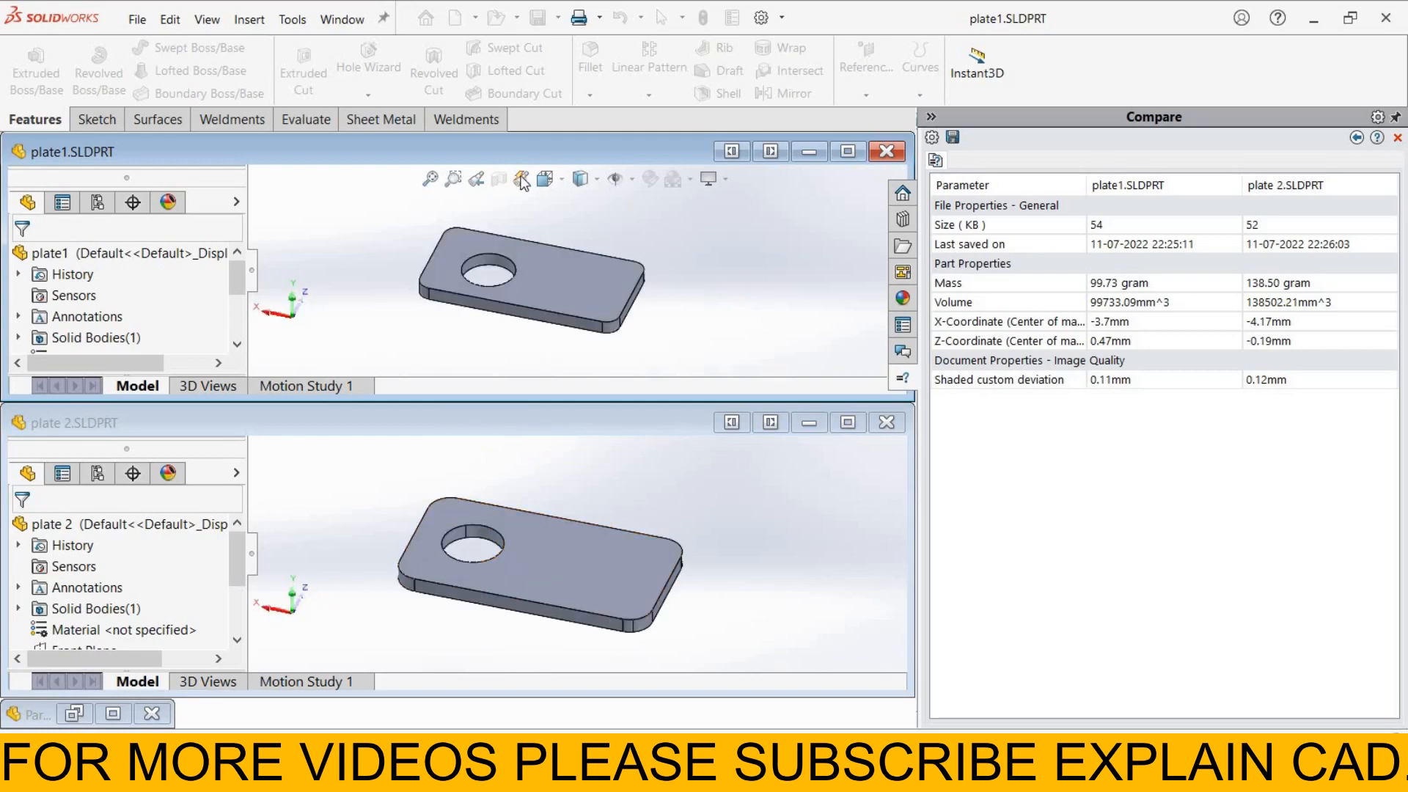
left_click(542, 179)
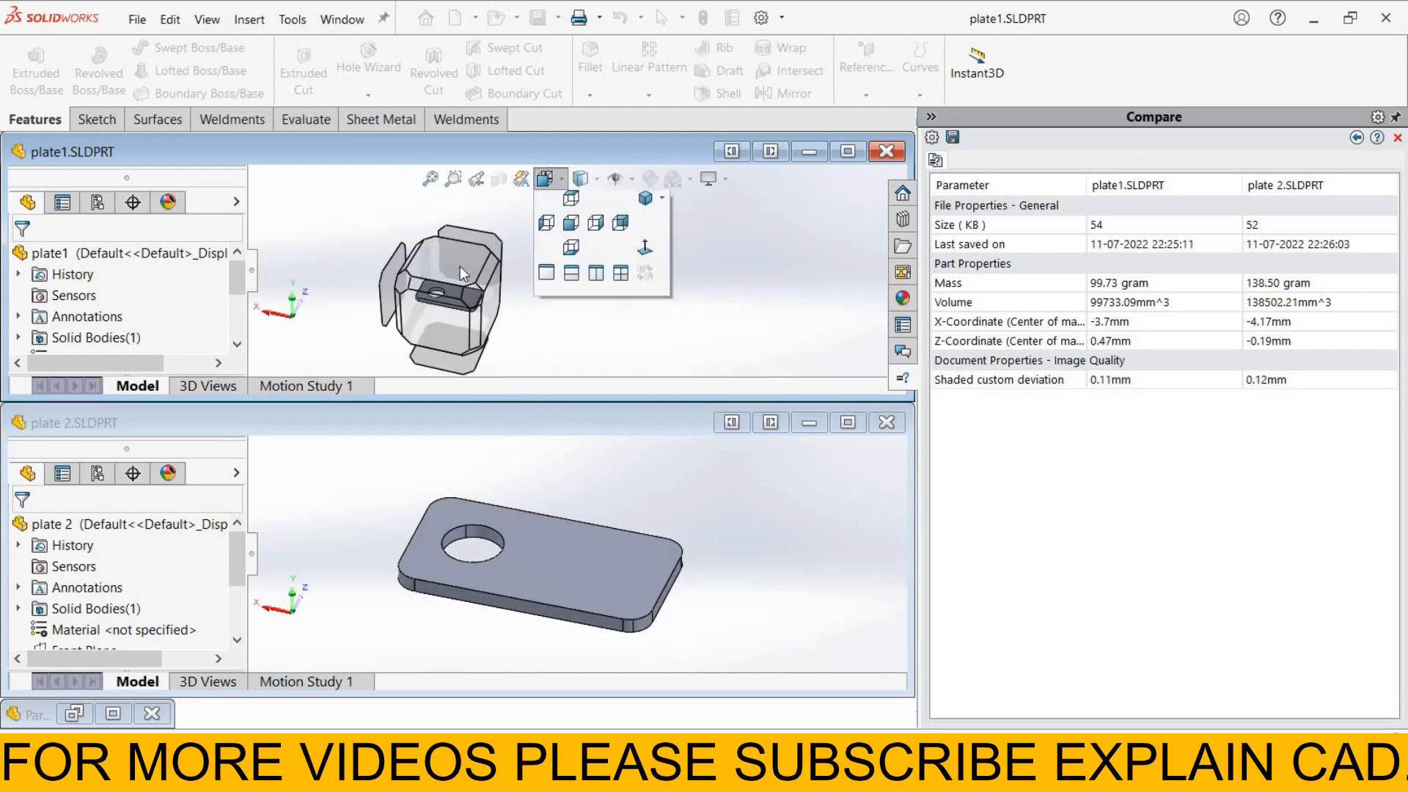